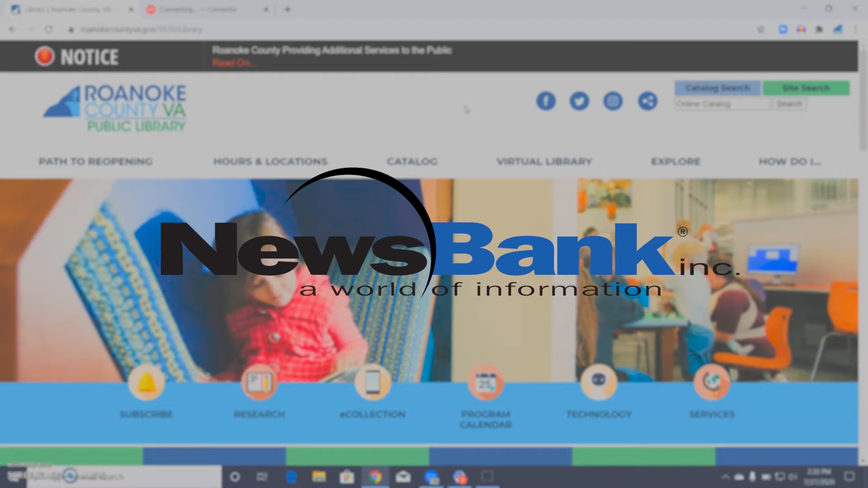
pyautogui.moveTo(495, 143)
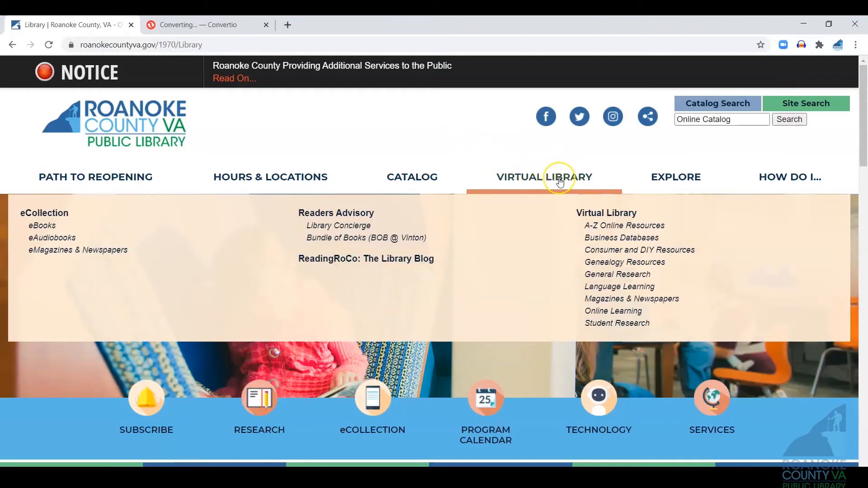
pyautogui.moveTo(560, 182)
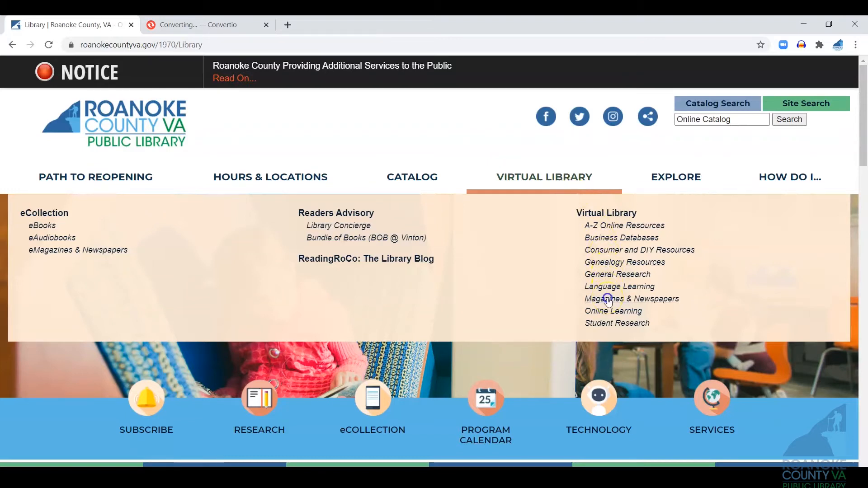
# Go to the Magazines & Newspapers page under Virtual Library
pyautogui.click(632, 298)
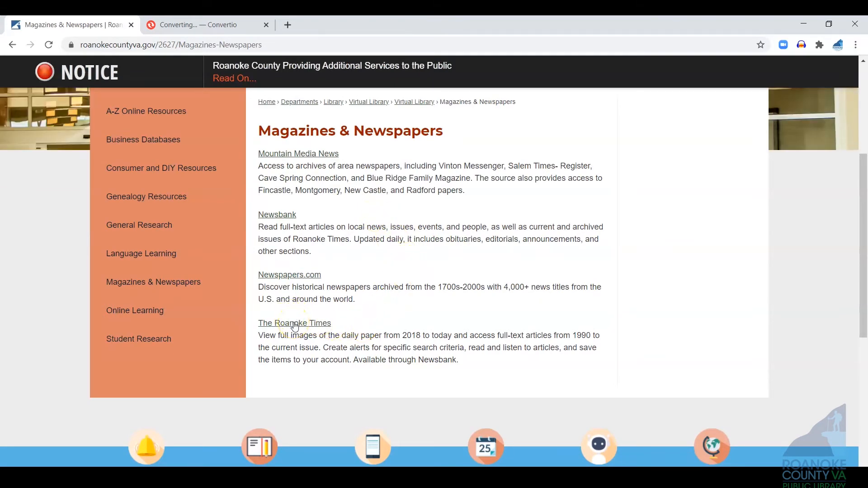
# Follow The Roanoke Times link to NewsBank's Roanoke Times Collection and reach its sources table
pyautogui.click(295, 323)
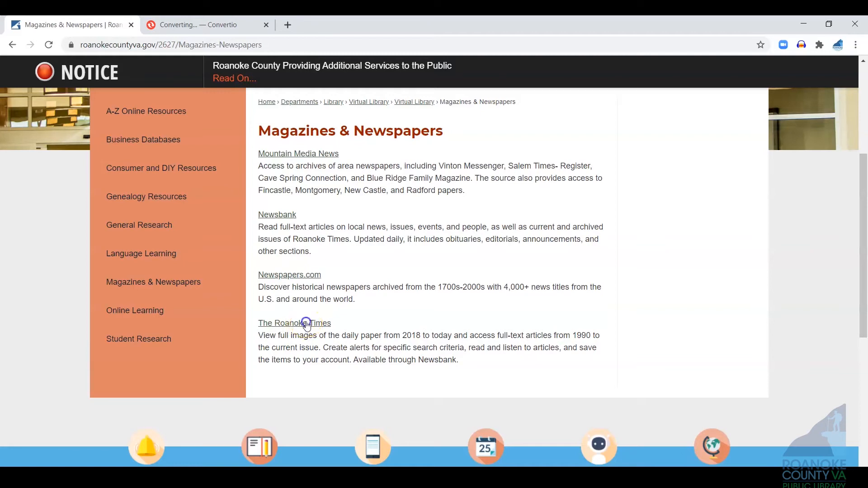
pyautogui.click(294, 323)
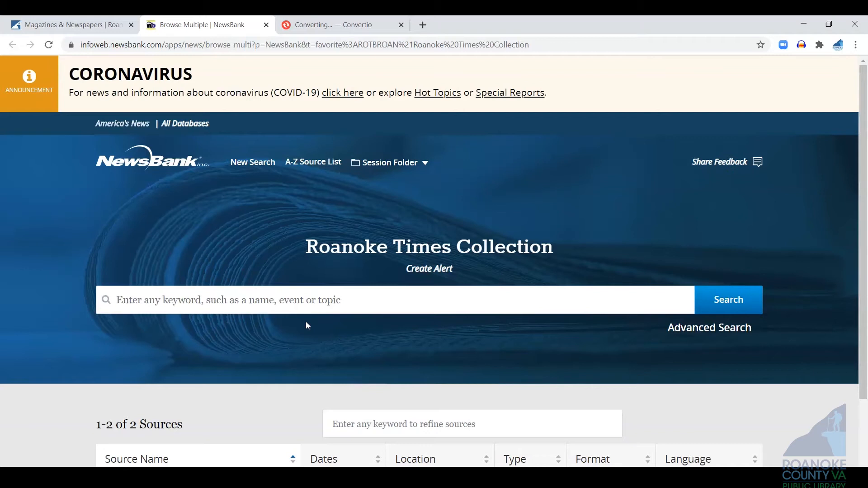
pyautogui.scroll(-3)
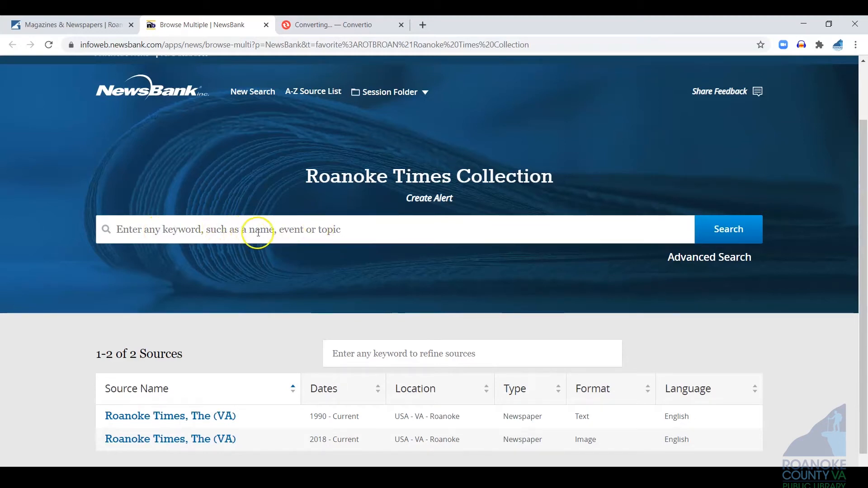
pyautogui.moveTo(329, 229)
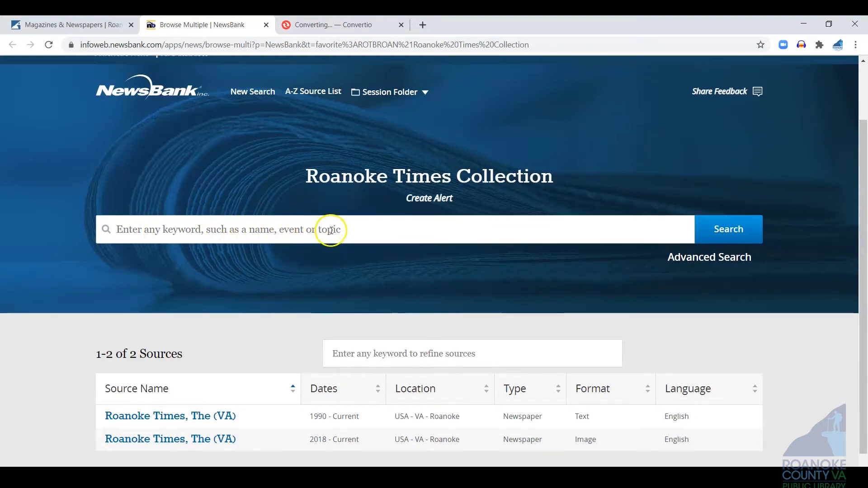
pyautogui.moveTo(453, 255)
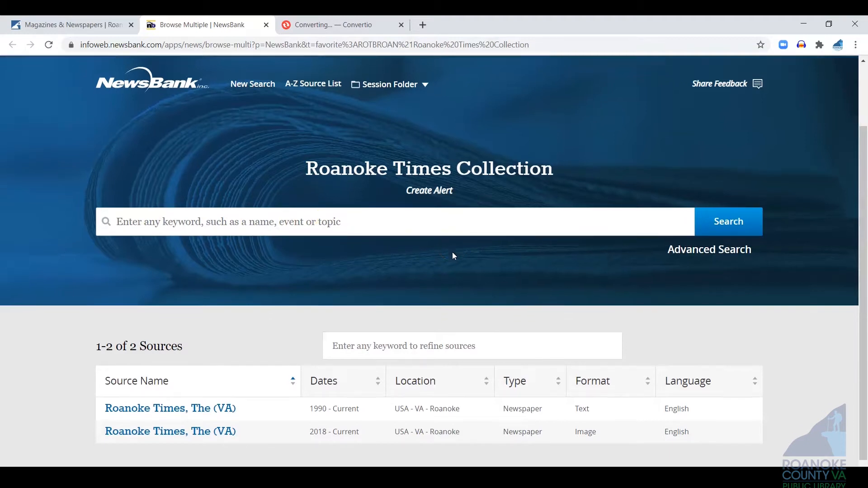
pyautogui.scroll(-3)
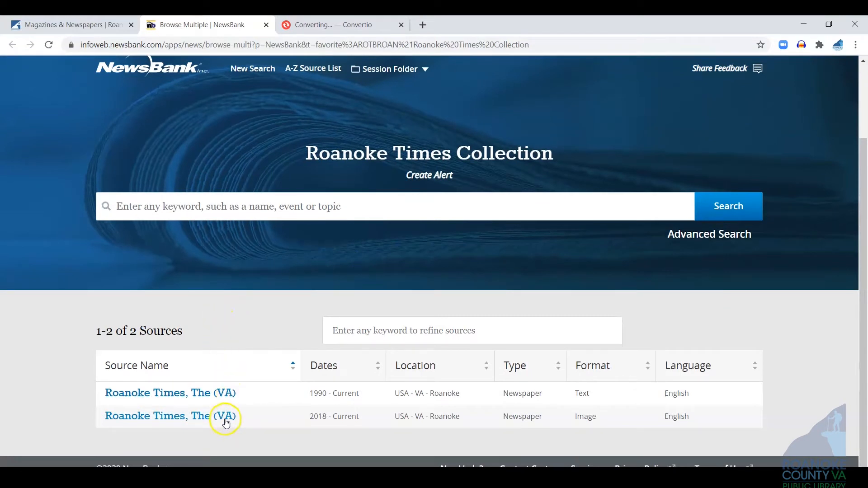
pyautogui.moveTo(178, 392)
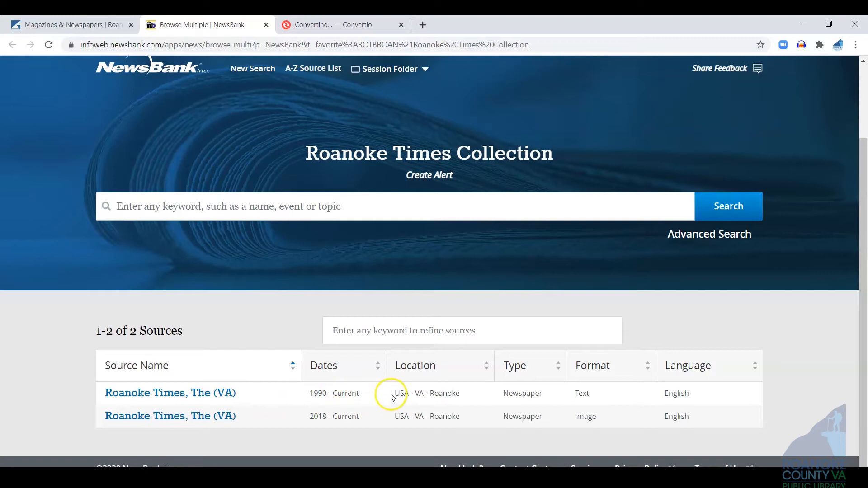
pyautogui.moveTo(334, 397)
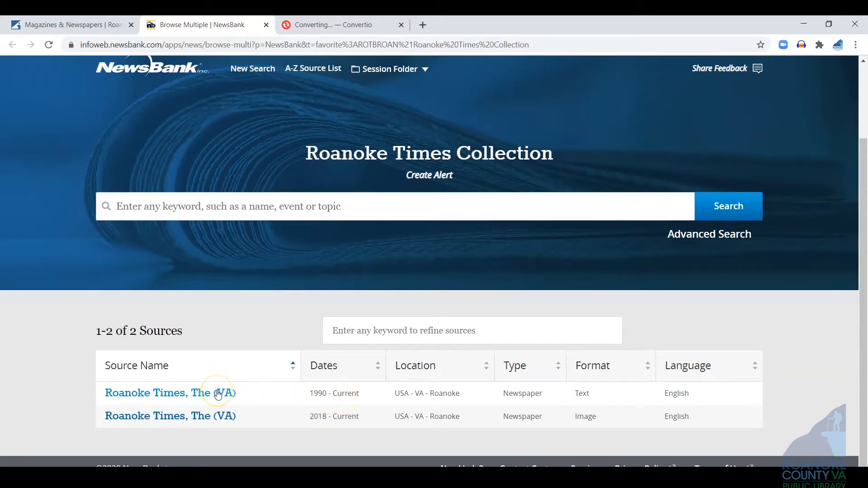
# Select the Roanoke Times, The (VA) 1990–Current text-format source
pyautogui.click(170, 393)
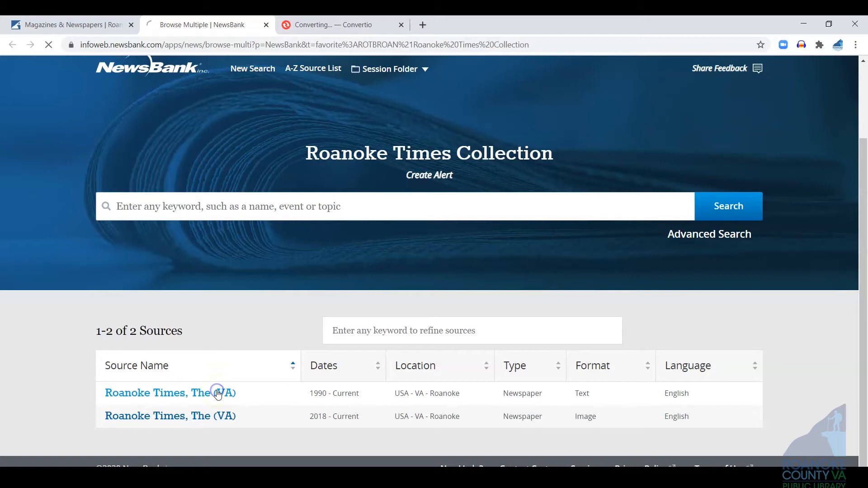
pyautogui.click(170, 393)
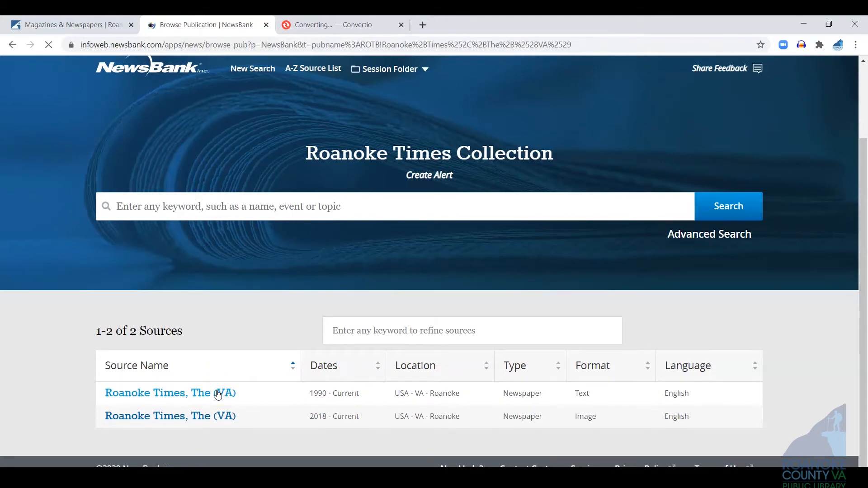
# Reach View Recent Issues on the text-edition page and choose the July 24, 2020 issue
pyautogui.click(170, 392)
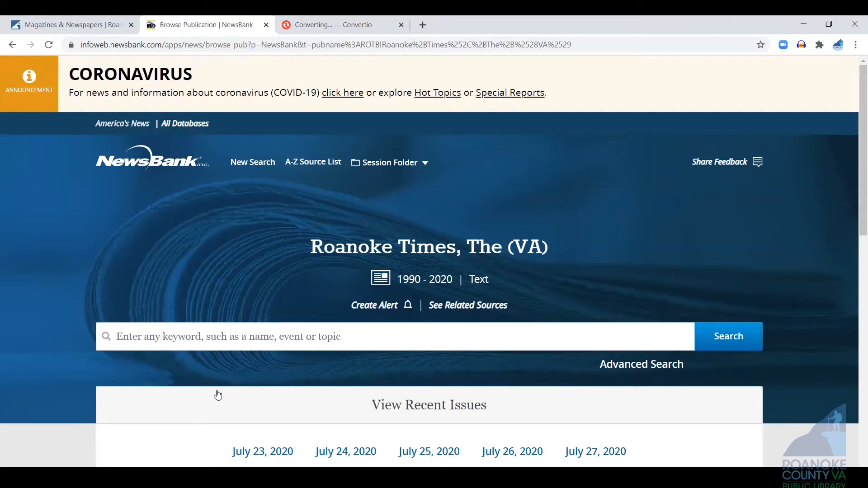
pyautogui.scroll(-3)
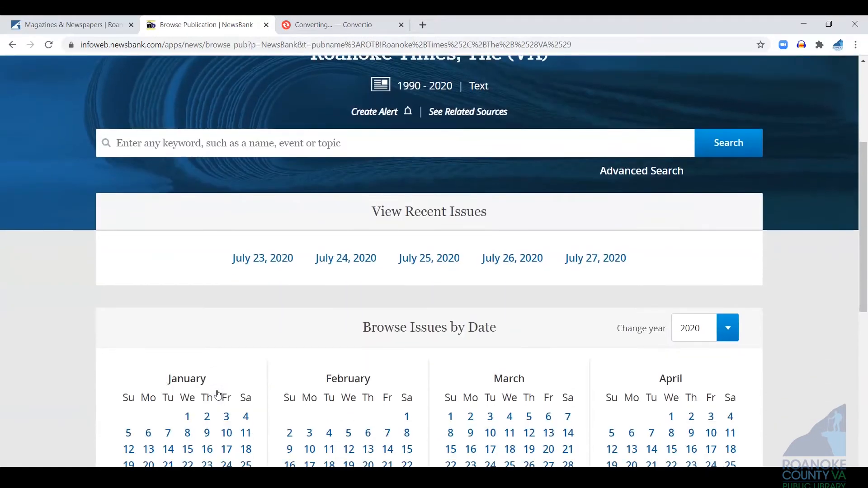
pyautogui.moveTo(248, 314)
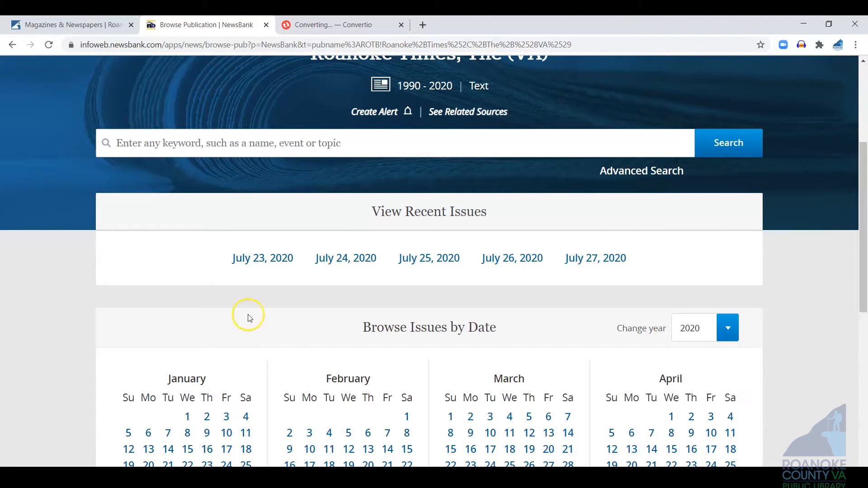
pyautogui.moveTo(304, 310)
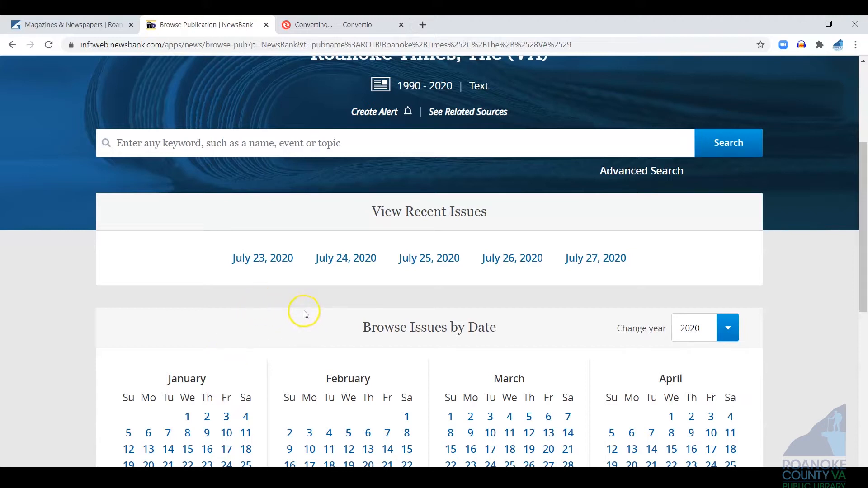
pyautogui.scroll(-3)
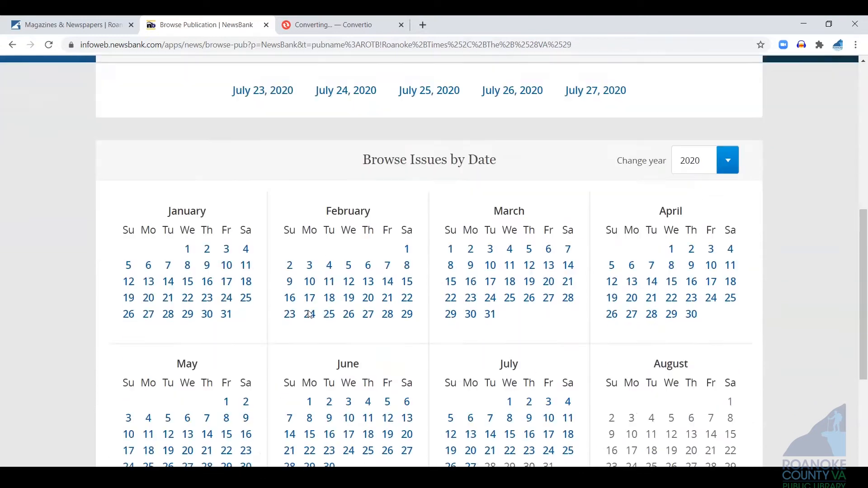
pyautogui.scroll(-3)
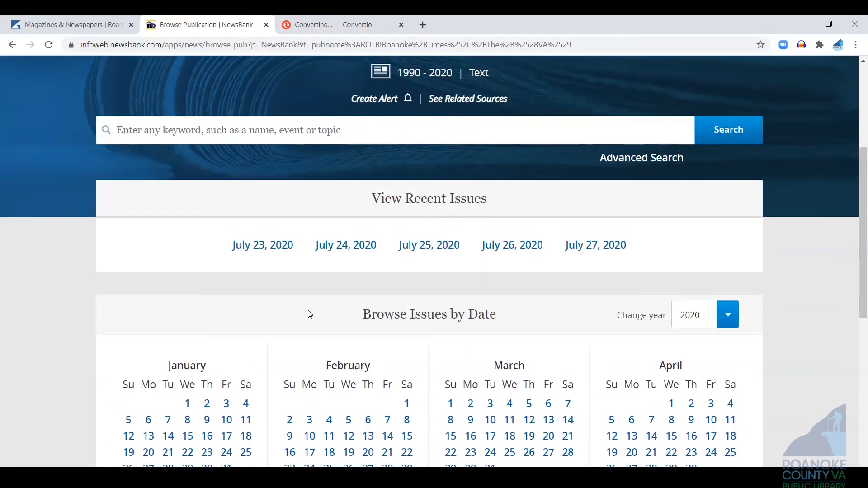
pyautogui.moveTo(554, 308)
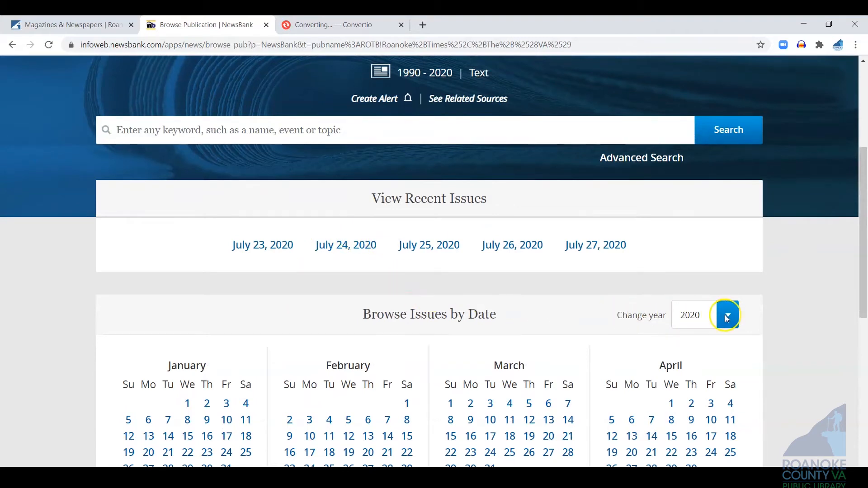
pyautogui.click(727, 315)
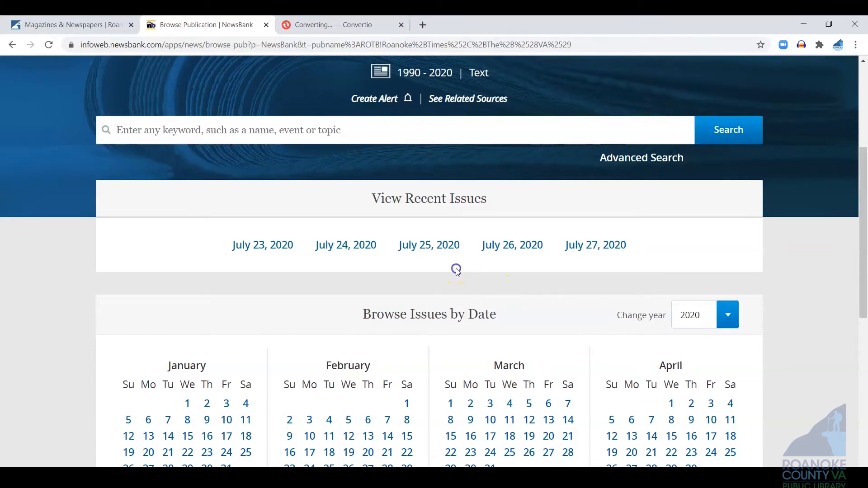
pyautogui.click(345, 245)
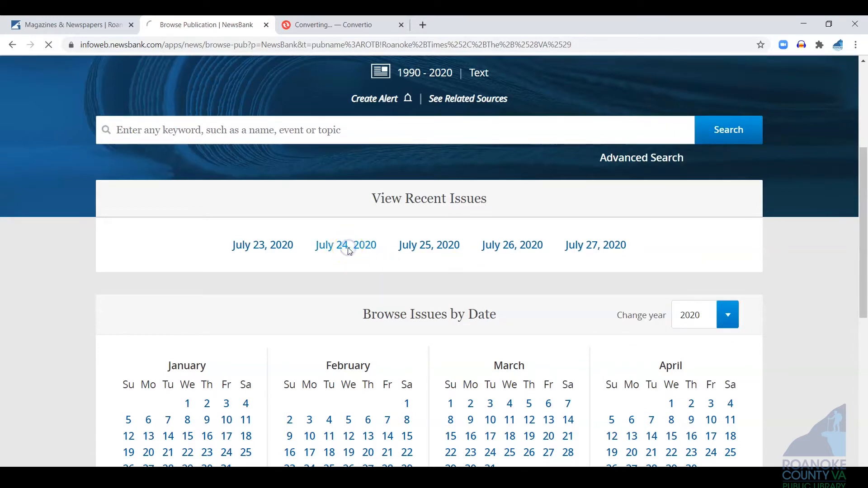
# Load the July 24, 2020 issue and look through its Kraft, National and News article lists
pyautogui.click(345, 245)
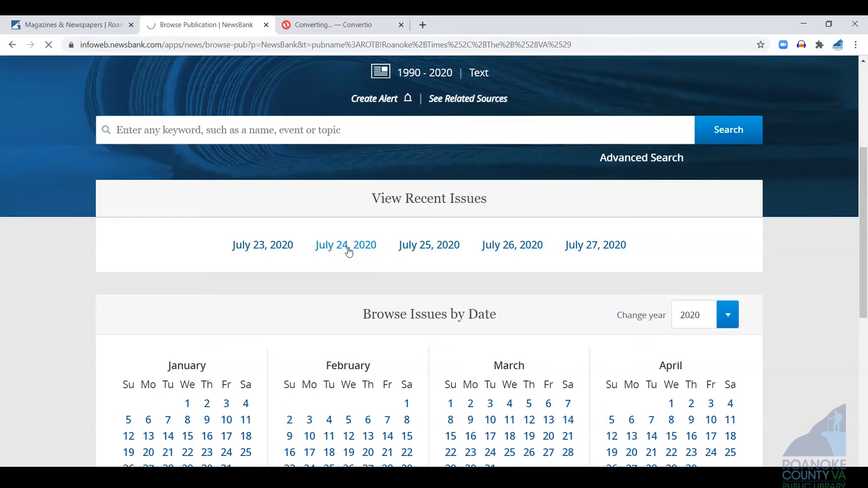
pyautogui.click(345, 245)
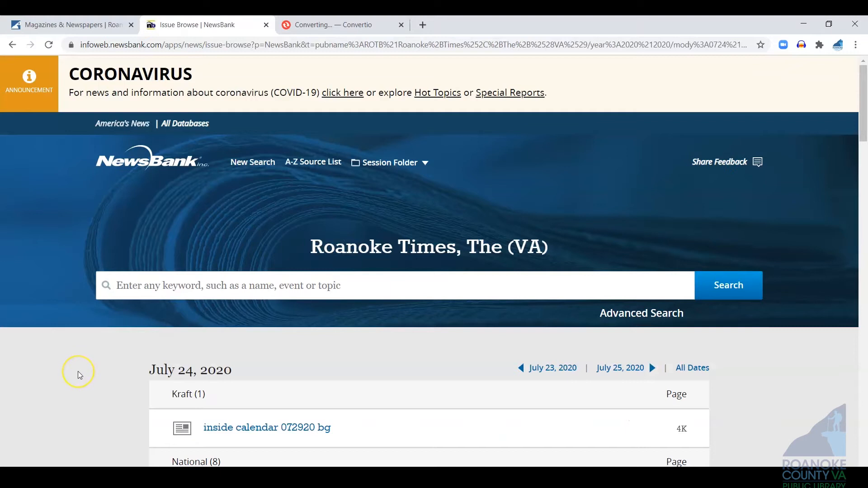
pyautogui.scroll(-3)
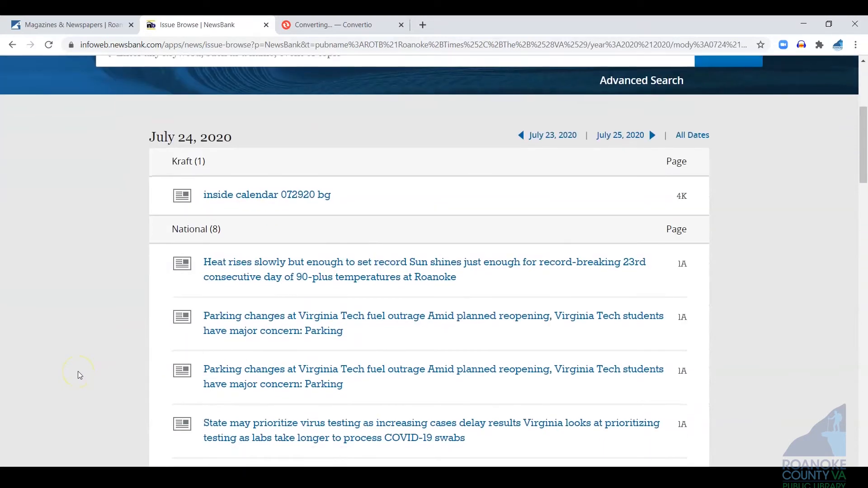
pyautogui.scroll(-3)
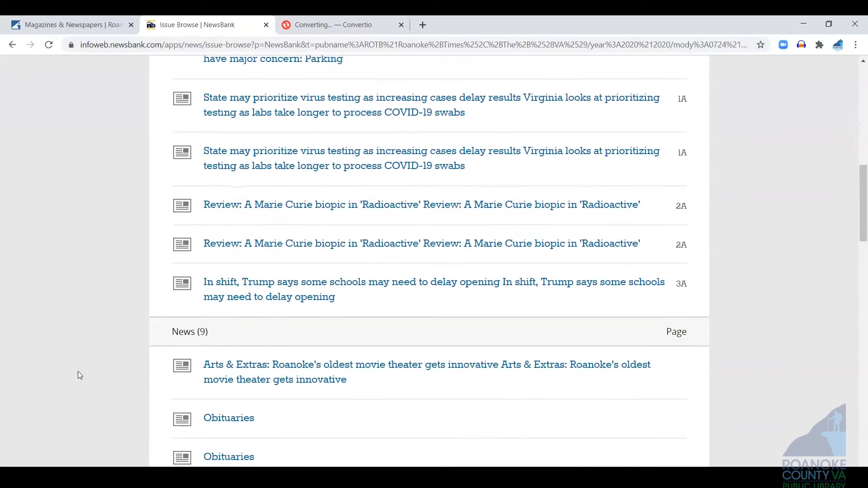
pyautogui.scroll(-3)
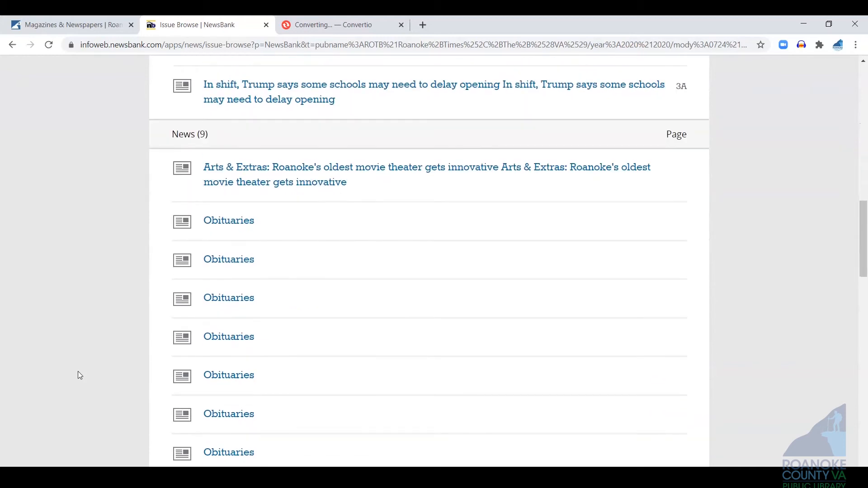
pyautogui.scroll(-3)
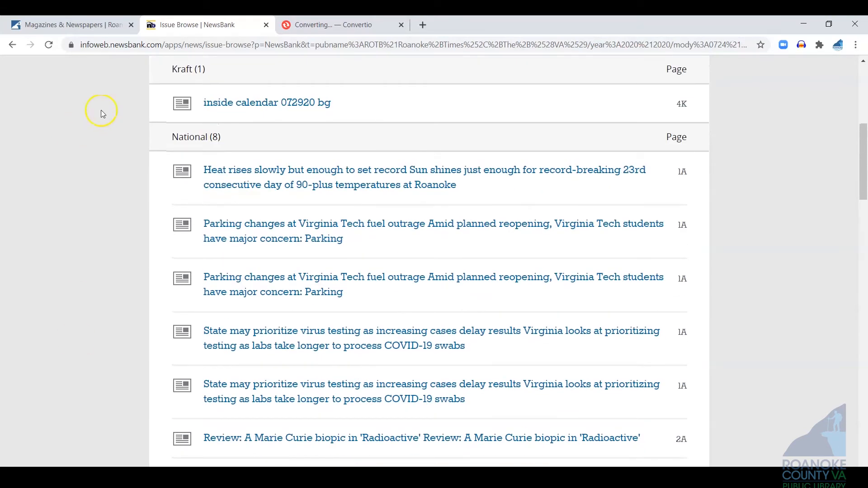
# Return to the Roanoke Times Collection sources and select the image-format Roanoke Times source
pyautogui.click(11, 45)
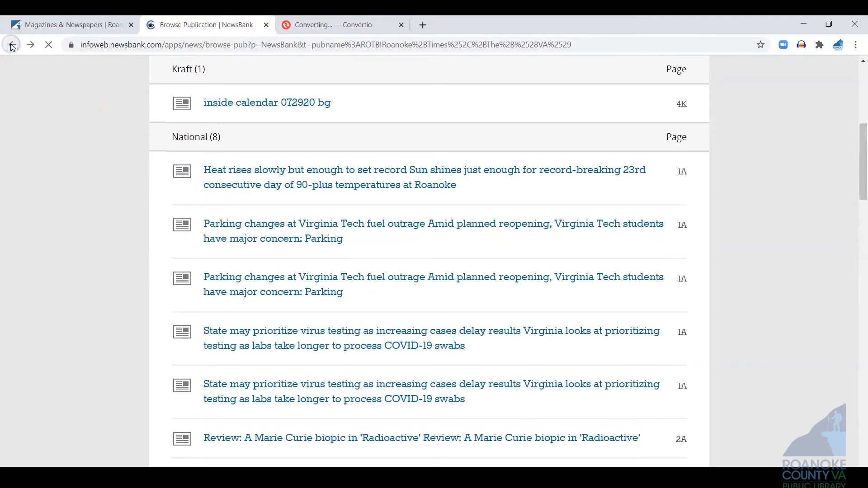
pyautogui.click(11, 45)
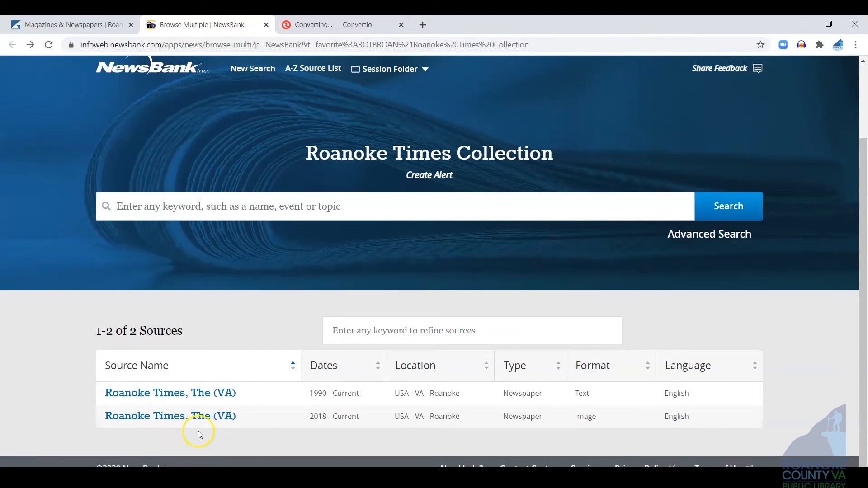
pyautogui.moveTo(192, 416)
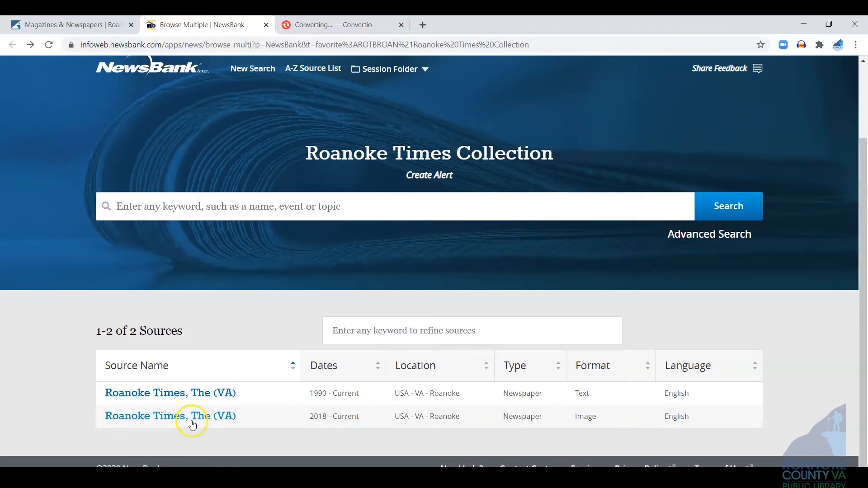
pyautogui.moveTo(312, 431)
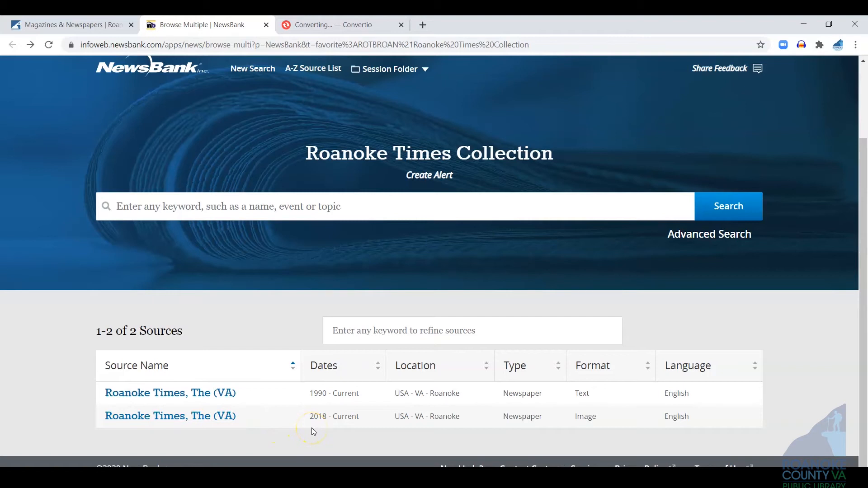
pyautogui.moveTo(337, 433)
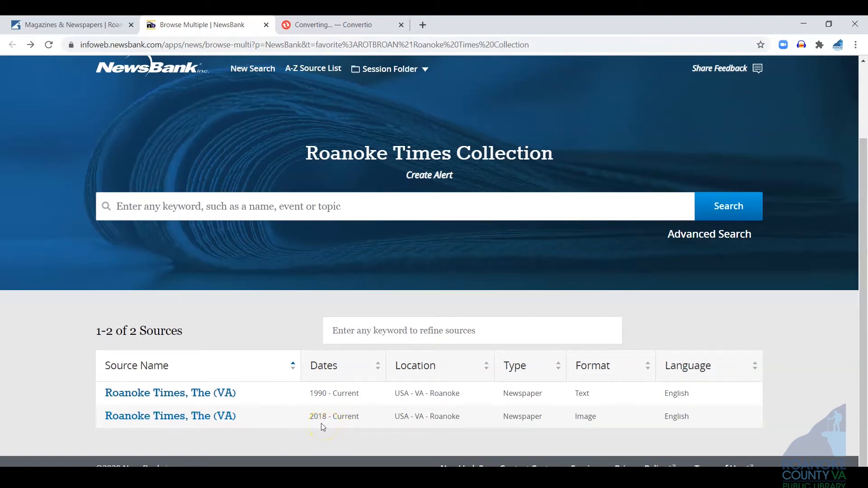
pyautogui.moveTo(317, 425)
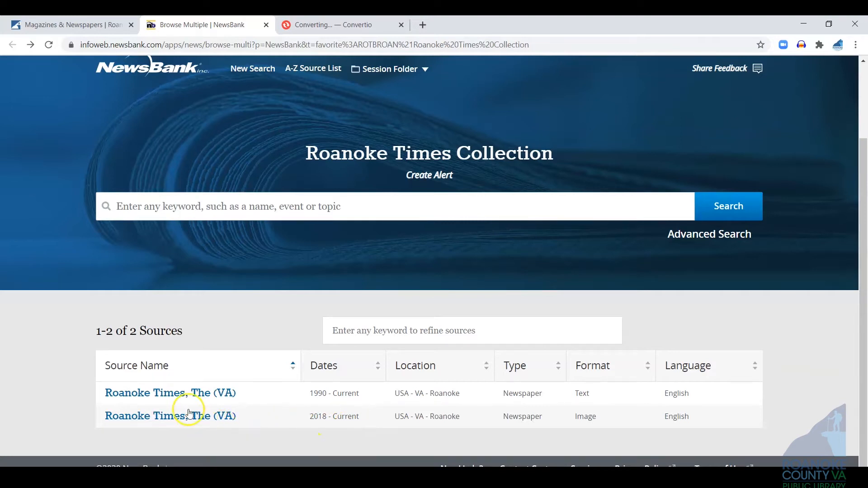
pyautogui.click(170, 415)
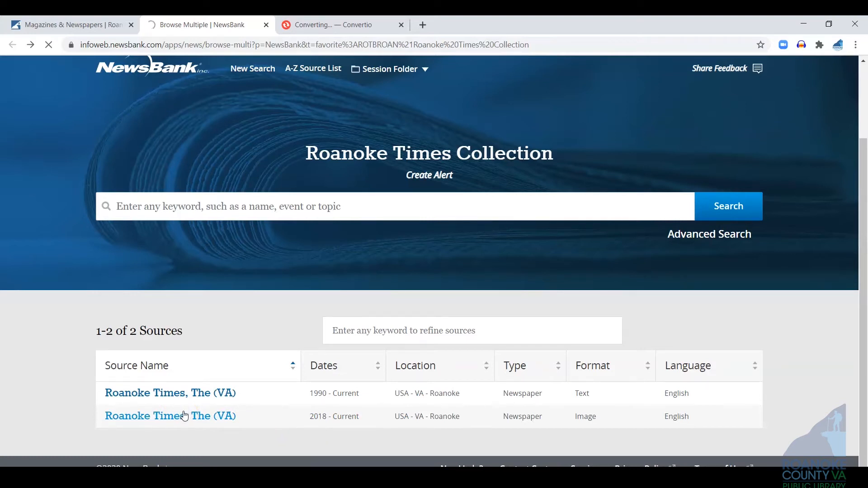
# Reach View Recent Issues on the image-edition page and choose the July 24, 2020 issue
pyautogui.click(170, 416)
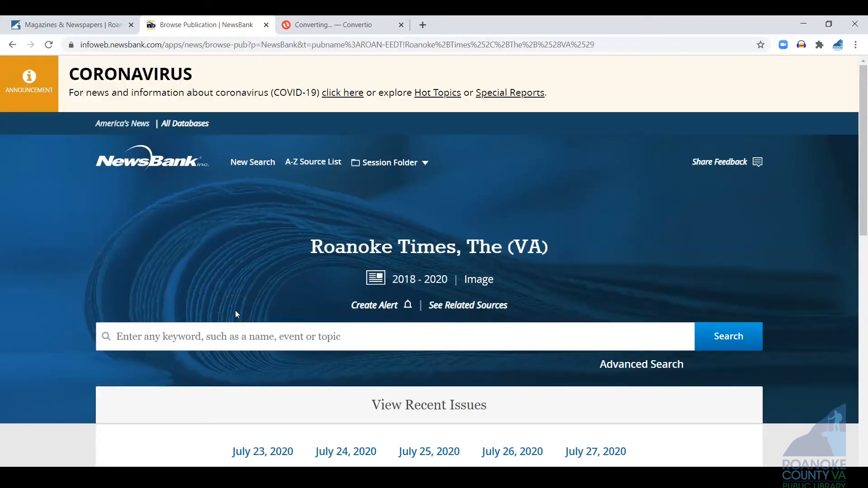
pyautogui.scroll(-3)
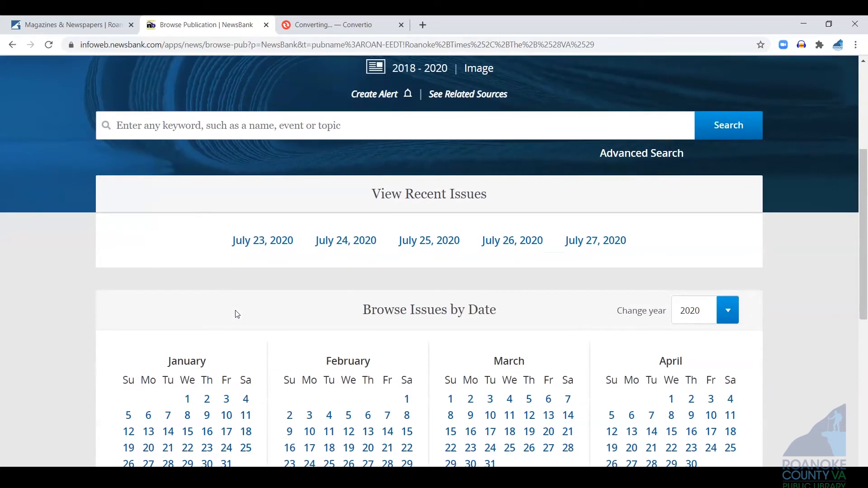
pyautogui.scroll(-3)
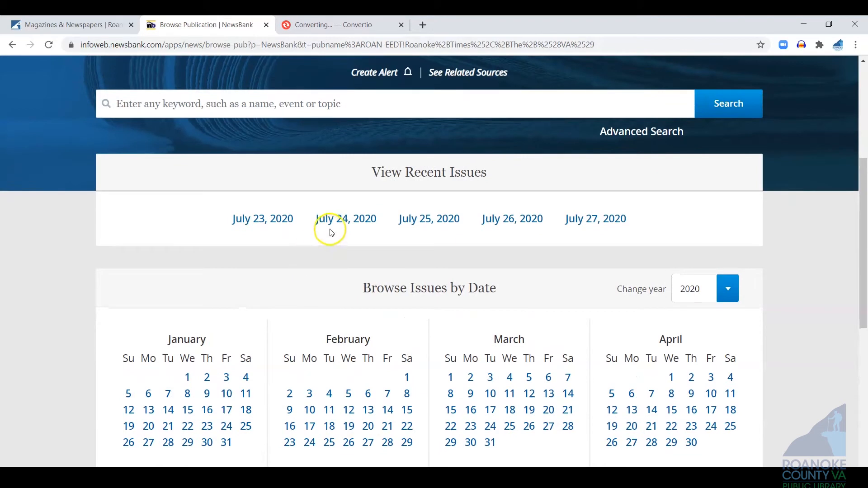
pyautogui.click(344, 219)
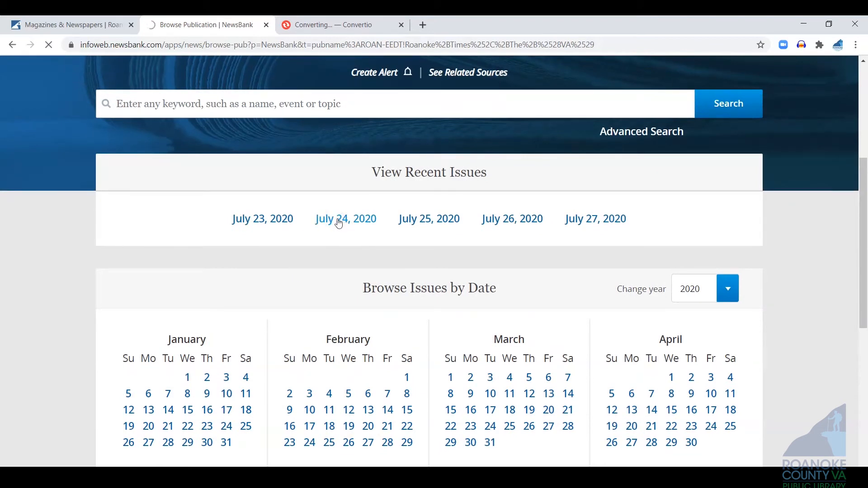
# View the 36-page scanned front page and browse the Page Thumbnails and page selector
pyautogui.click(345, 219)
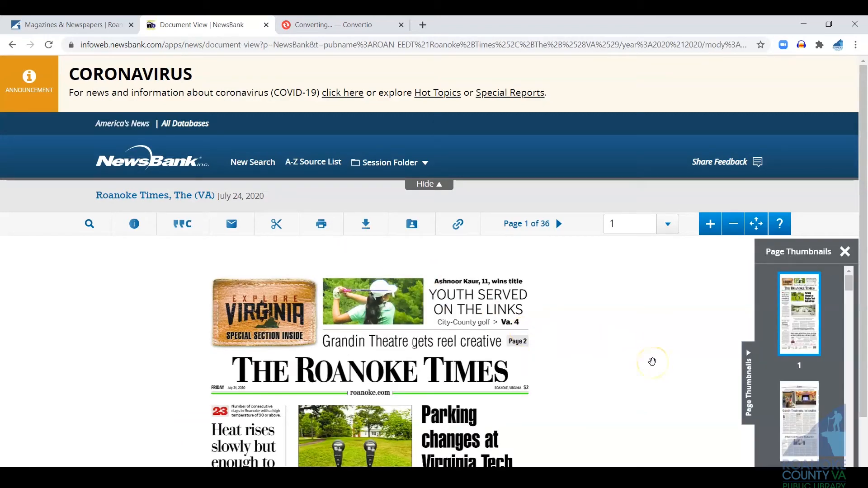
pyautogui.scroll(-3)
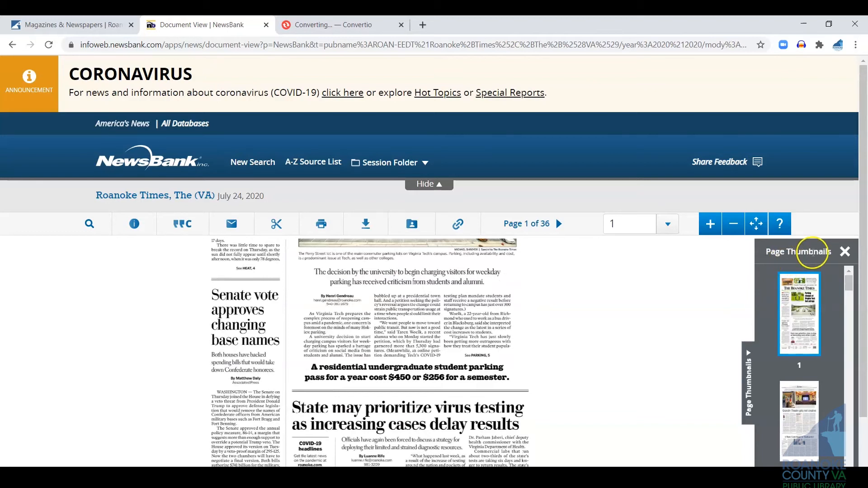
pyautogui.scroll(-3)
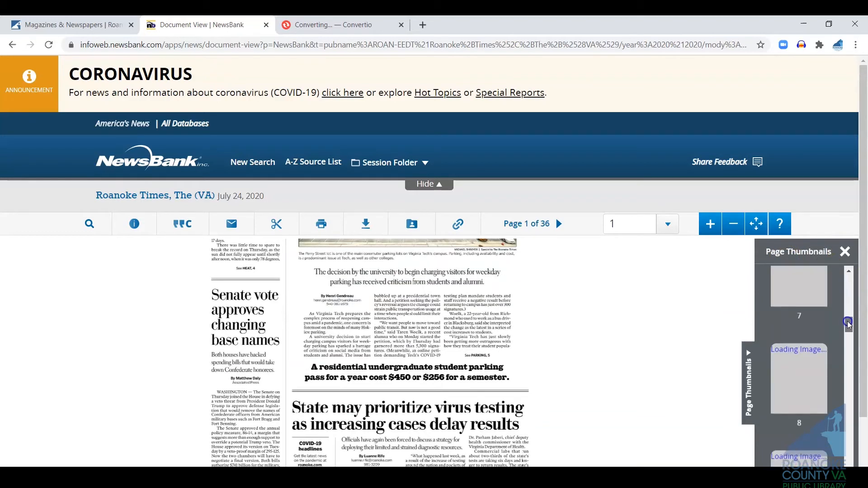
pyautogui.scroll(-3)
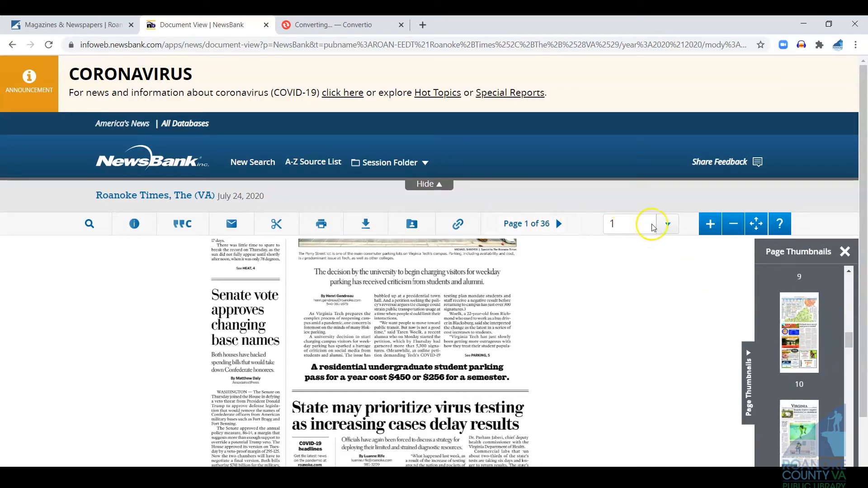
pyautogui.click(667, 224)
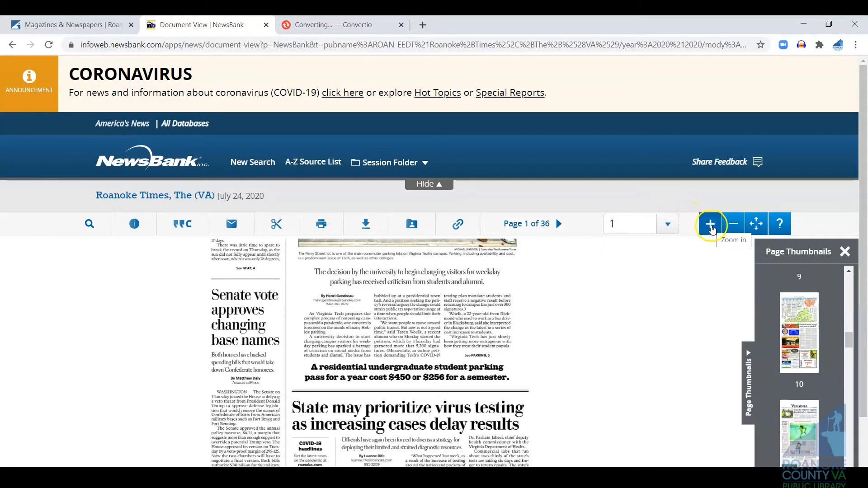
pyautogui.moveTo(756, 223)
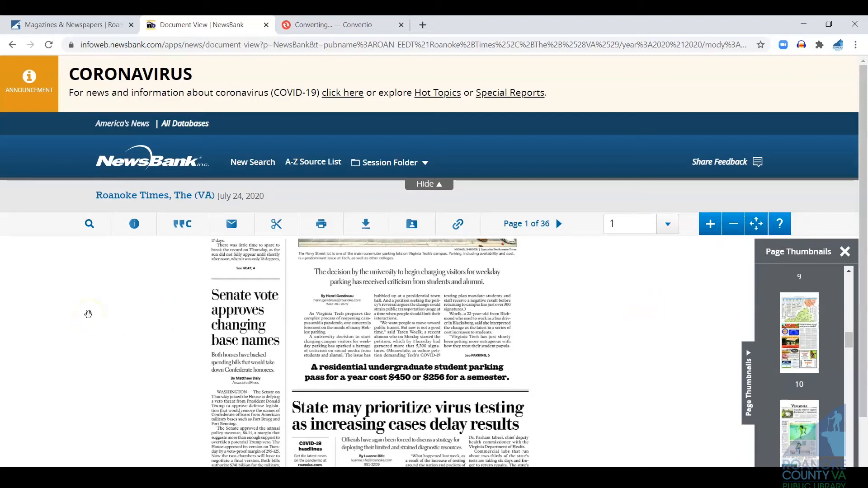
pyautogui.moveTo(90, 223)
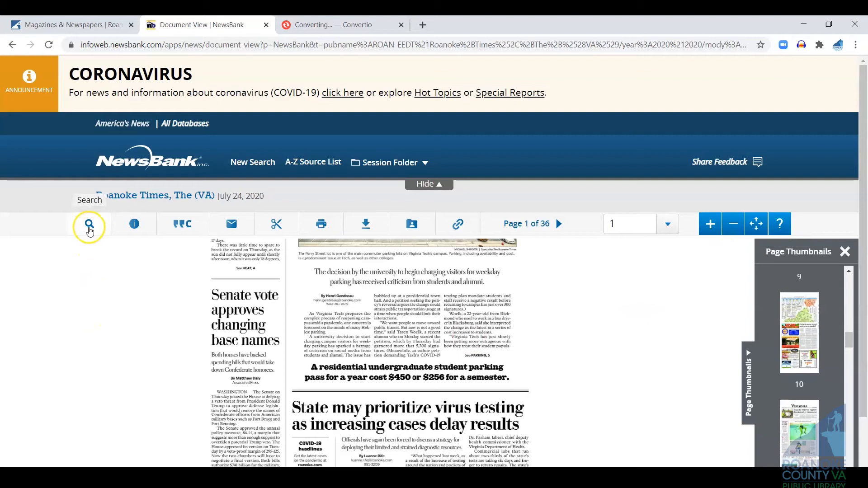
pyautogui.click(89, 223)
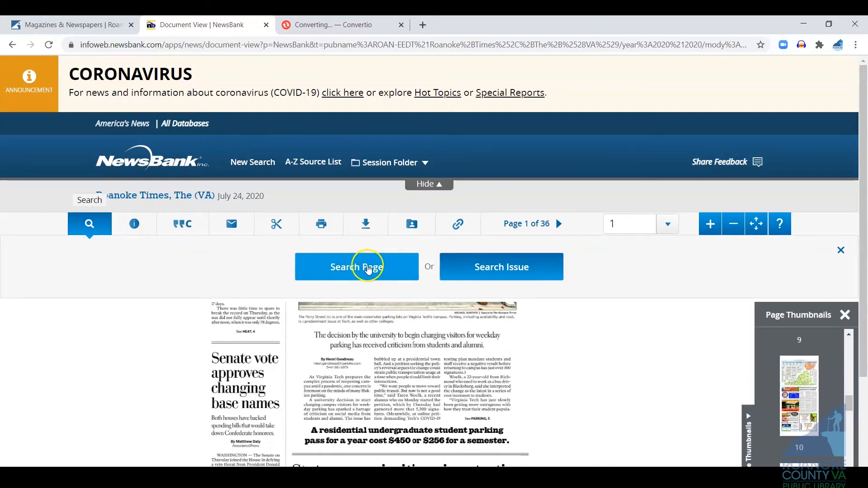
pyautogui.moveTo(500, 267)
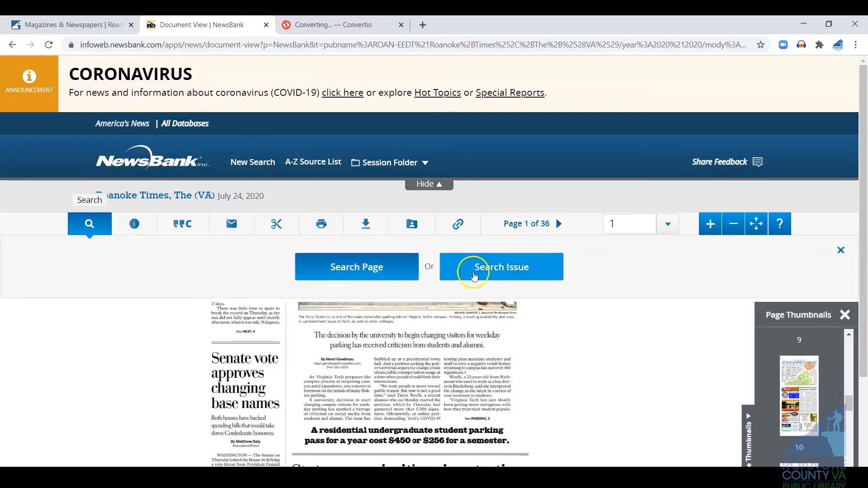
pyautogui.moveTo(147, 248)
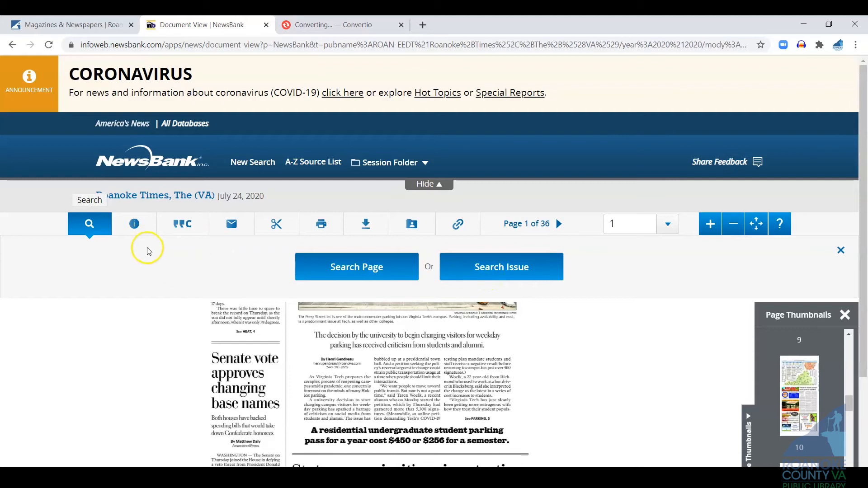
pyautogui.click(134, 223)
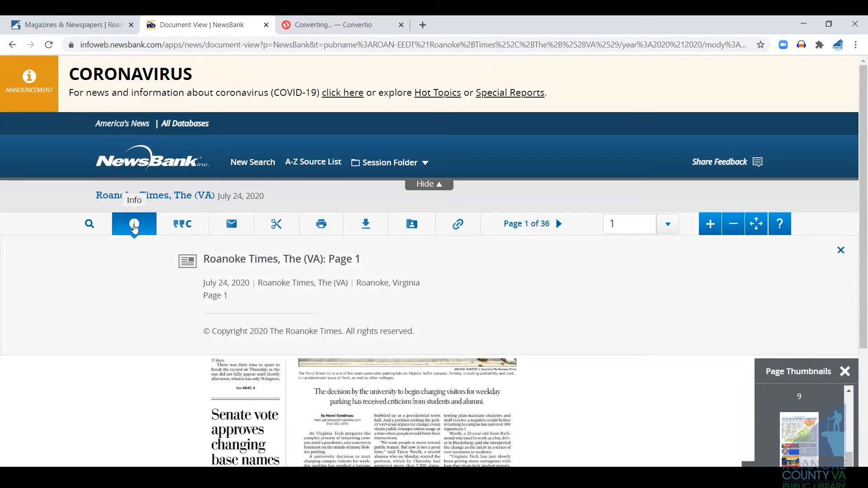
pyautogui.click(181, 223)
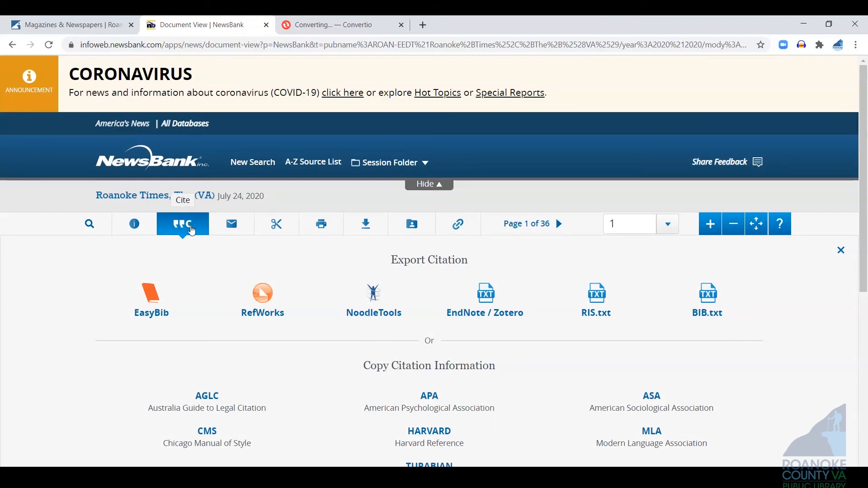
pyautogui.click(230, 223)
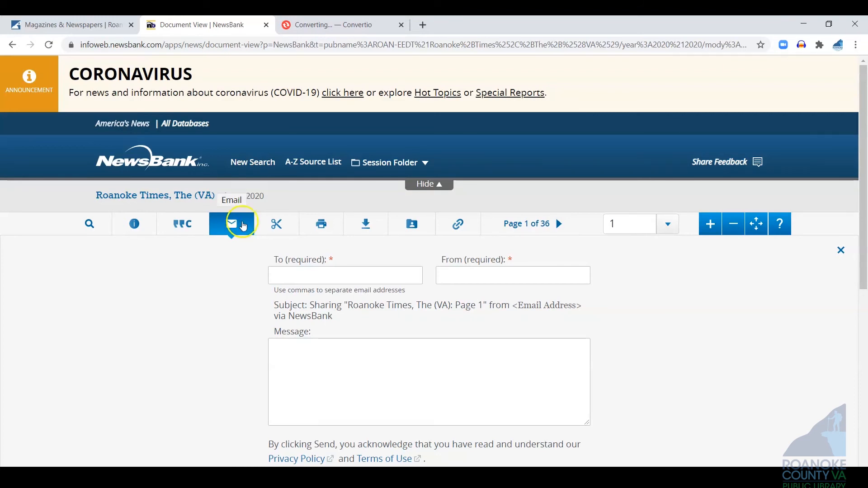
pyautogui.click(276, 224)
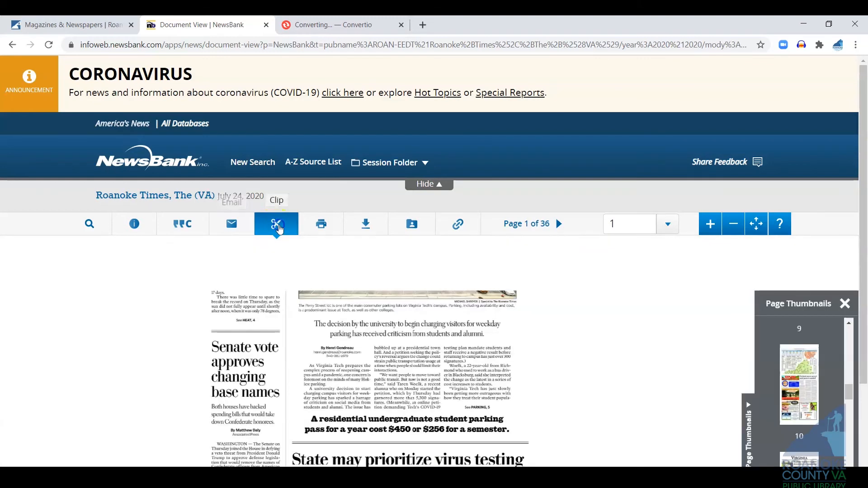
# Select a clip region on the front page with the Clip tool, then bring up the Print options
pyautogui.click(275, 223)
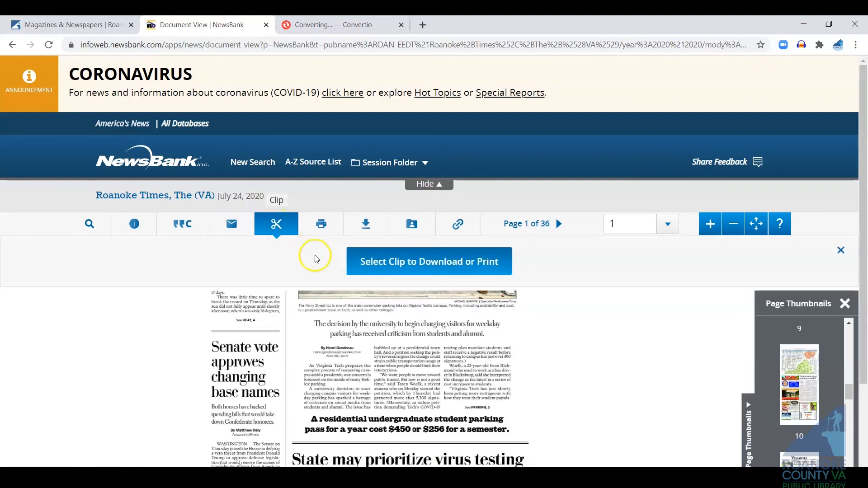
pyautogui.click(428, 261)
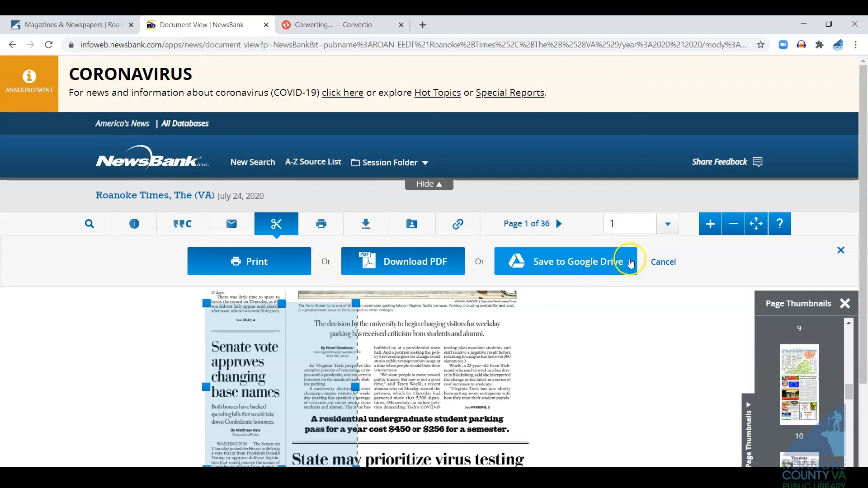
pyautogui.click(320, 223)
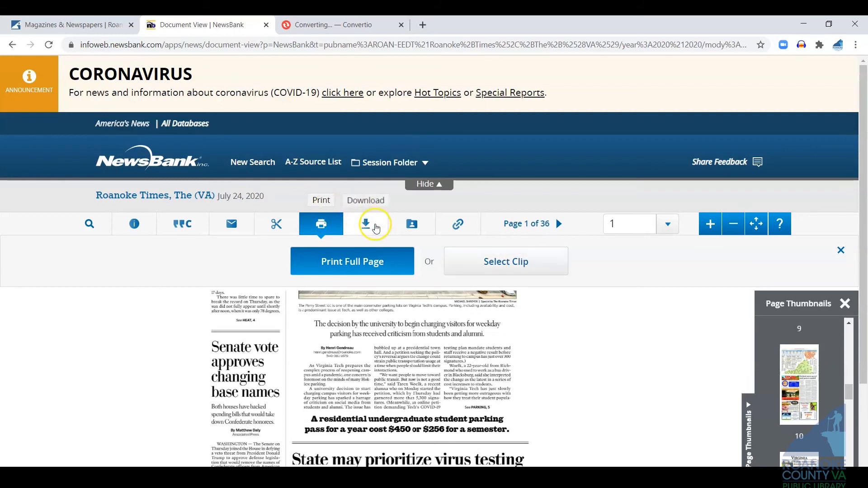
# Show the Download choices: Download Full Page or Select Clip
pyautogui.click(364, 224)
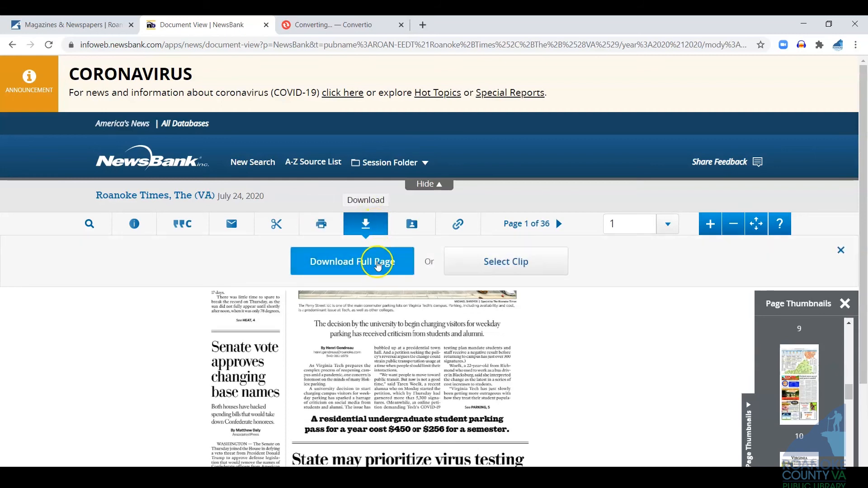
pyautogui.moveTo(409, 223)
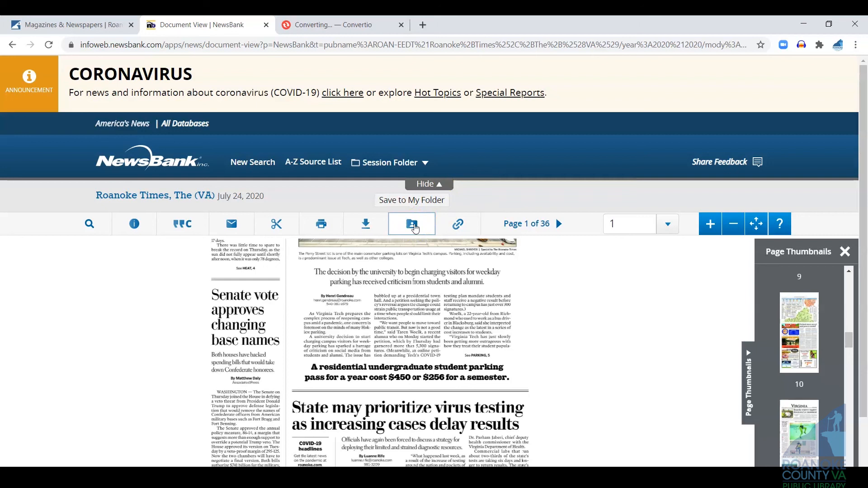
pyautogui.moveTo(459, 223)
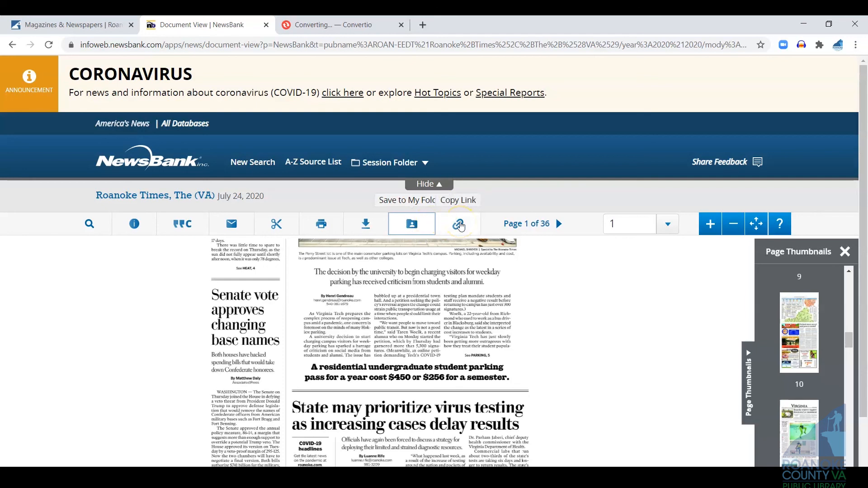
# Show the shareable Copy Link panel for the July 24, 2020 front page
pyautogui.click(458, 224)
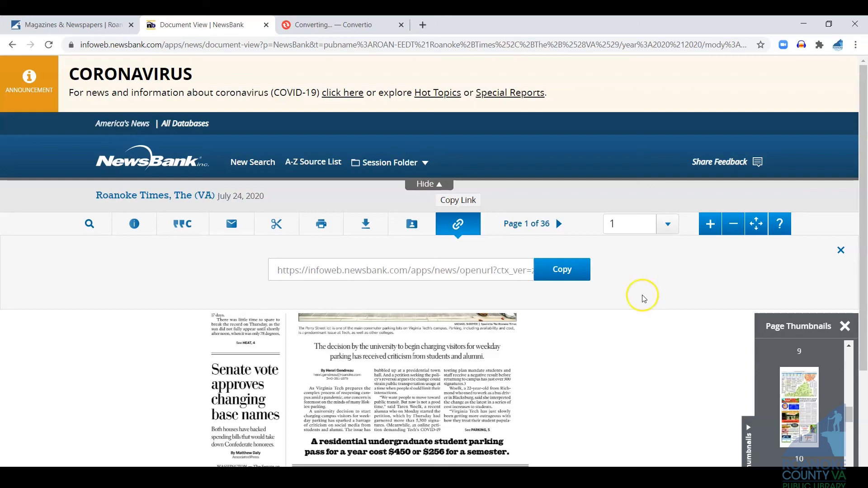
pyautogui.moveTo(863, 238)
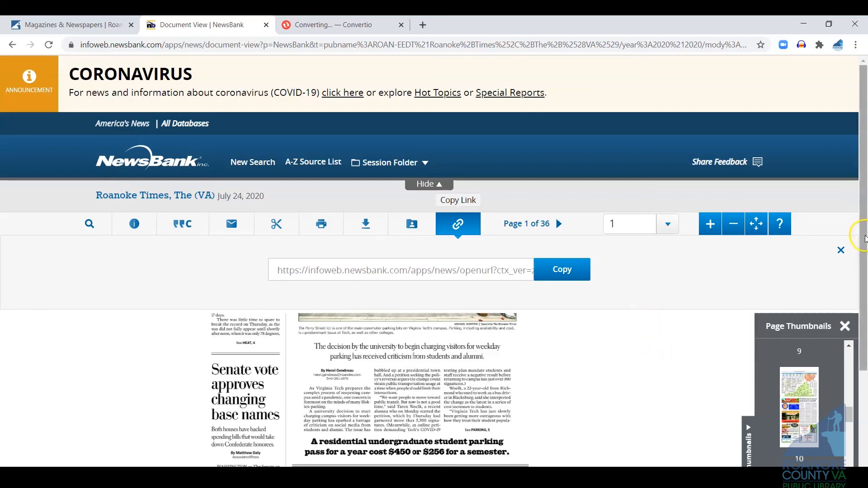